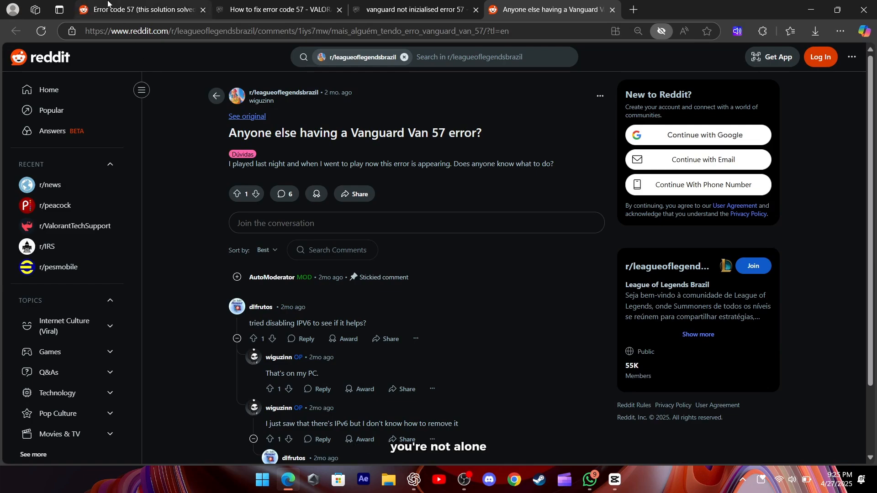
# - Expand the Reddit Error code 57 solution post, then move to the AnswerOverflow fix page
pyautogui.click(140, 9)
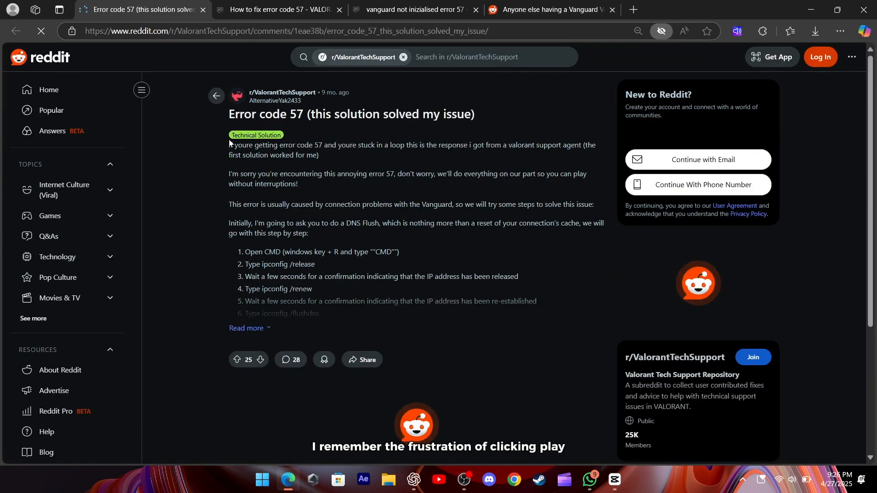
pyautogui.scroll(-3)
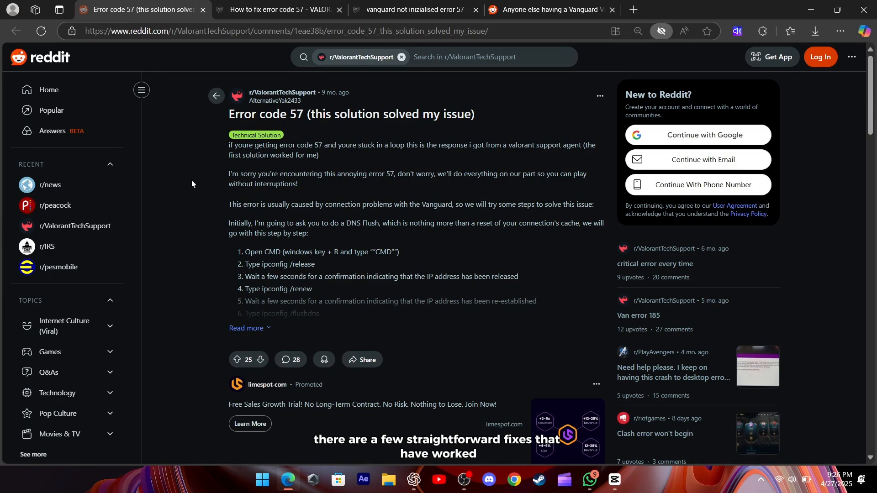
pyautogui.click(250, 328)
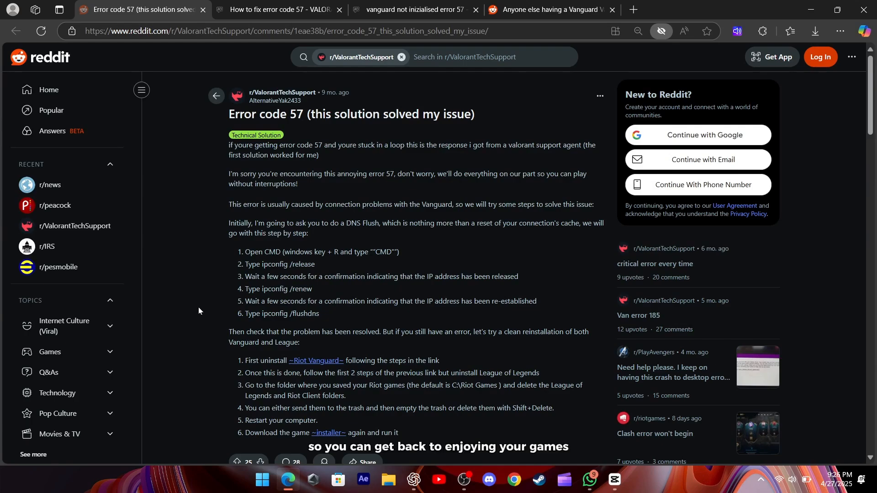
pyautogui.click(274, 9)
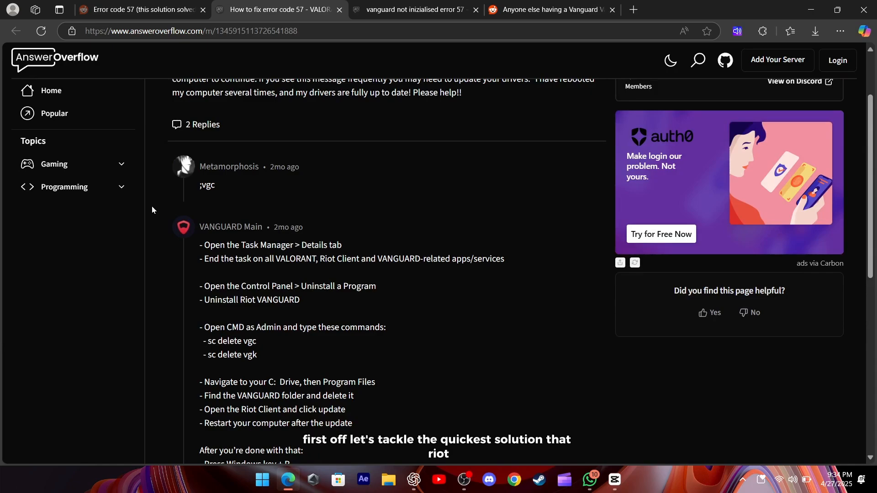
# - Read the AnswerOverflow reply's Riot Vanguard uninstall and services steps, highlighting key lines
pyautogui.scroll(-3)
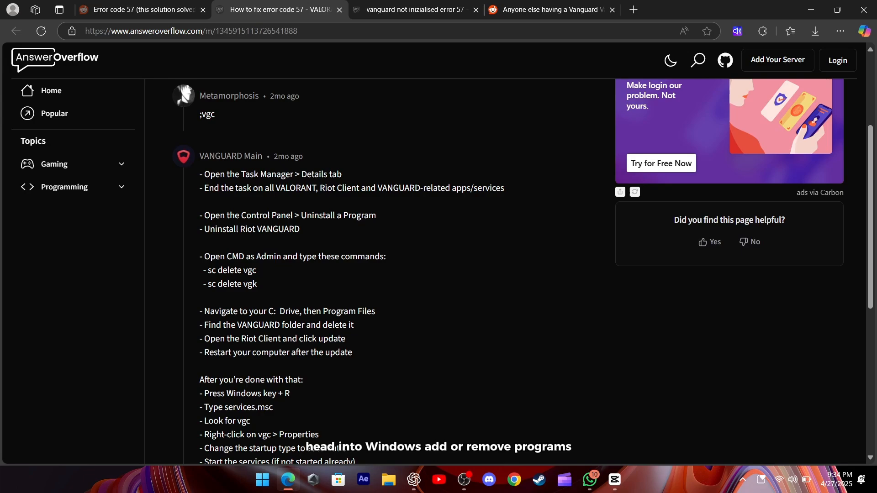
pyautogui.moveTo(200, 173); pyautogui.dragTo(504, 188)
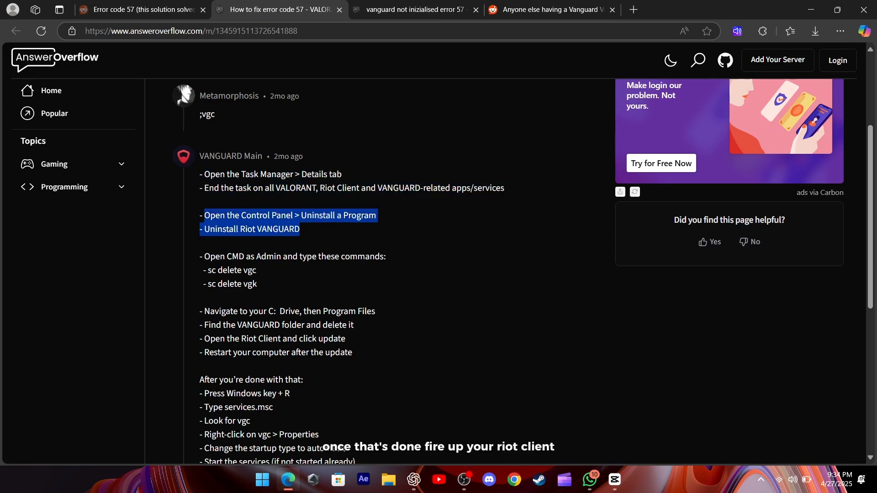
pyautogui.click(351, 243)
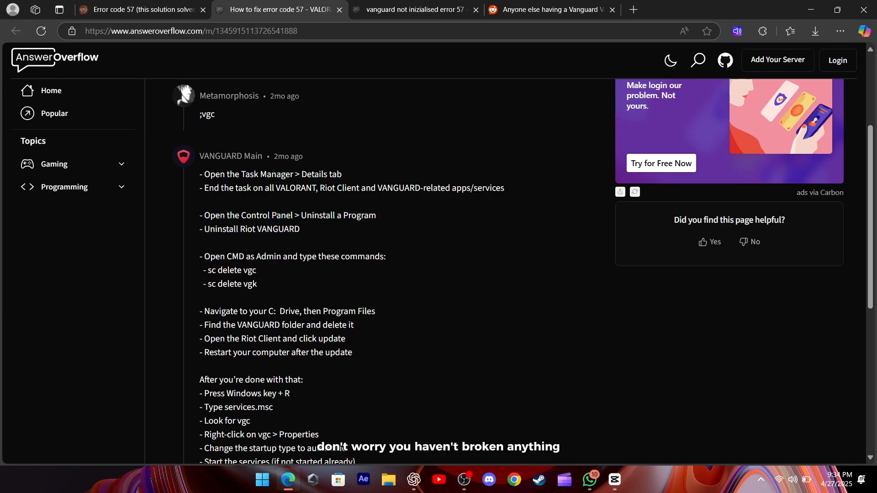
pyautogui.moveTo(205, 311); pyautogui.dragTo(268, 324)
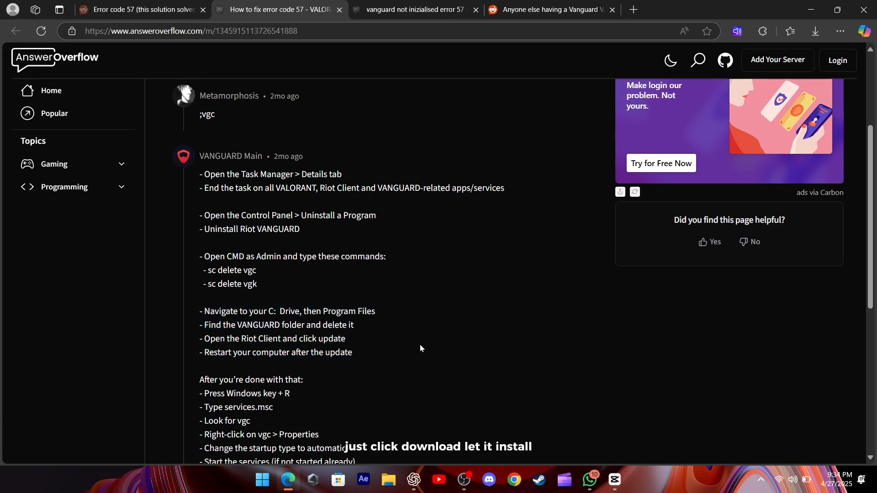
pyautogui.scroll(-3)
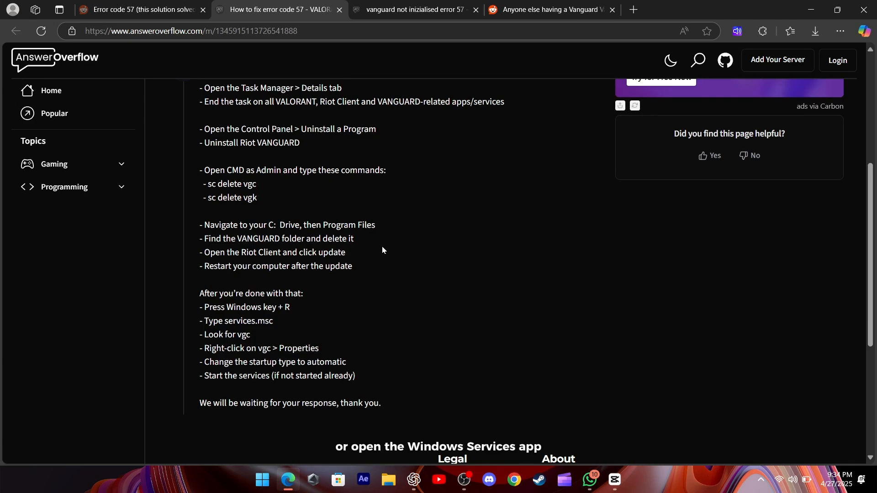
pyautogui.moveTo(215, 266); pyautogui.dragTo(352, 265)
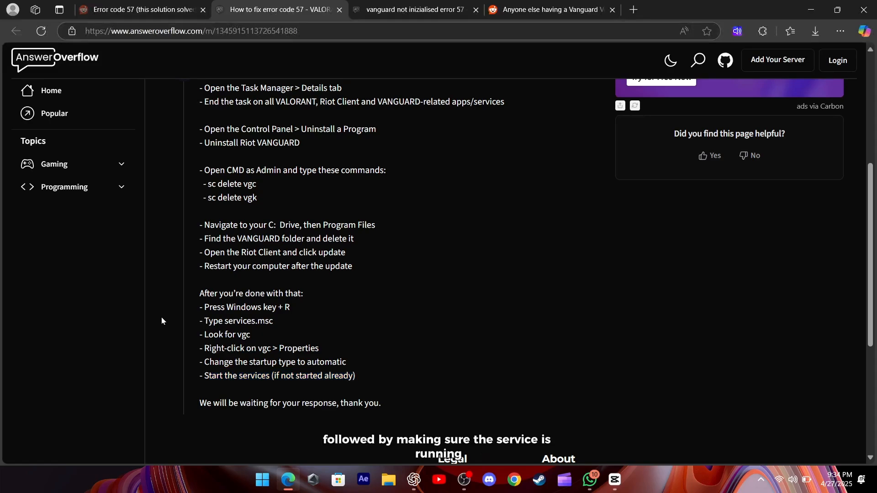
# - Launch Command Prompt from Start search with administrator rights
pyautogui.click(134, 9)
pyautogui.write('cmd')
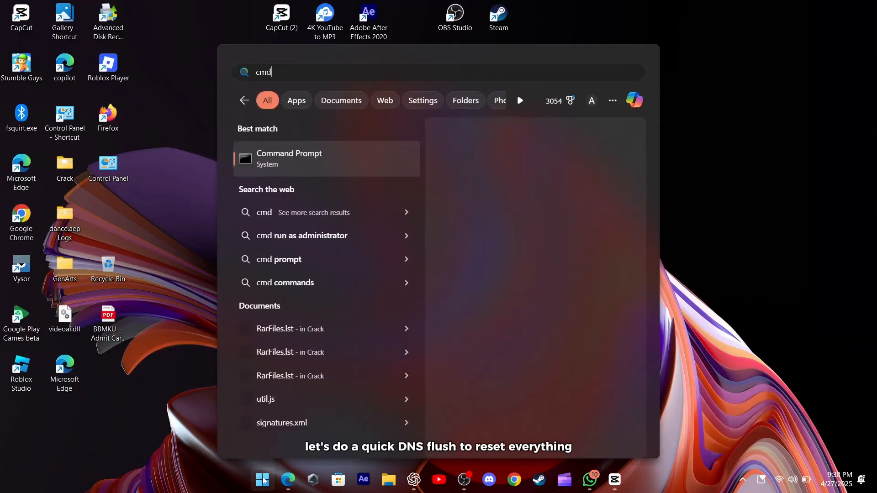
pyautogui.rightClick(289, 158)
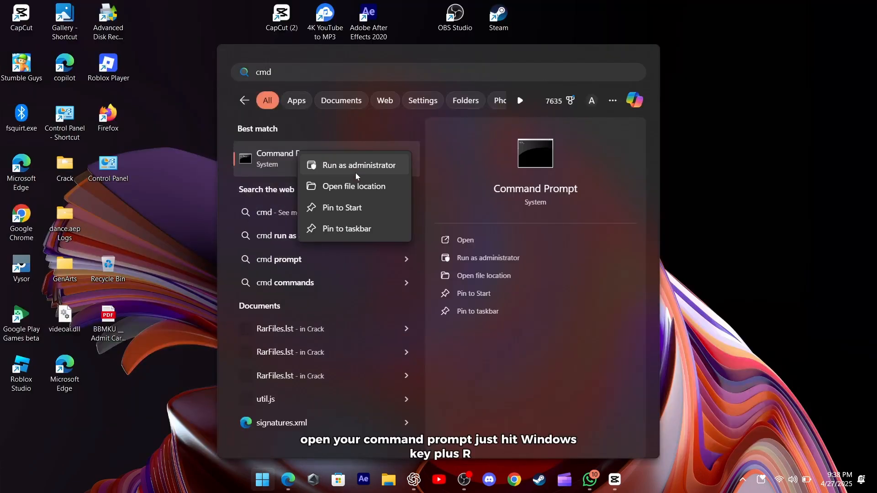
pyautogui.click(359, 164)
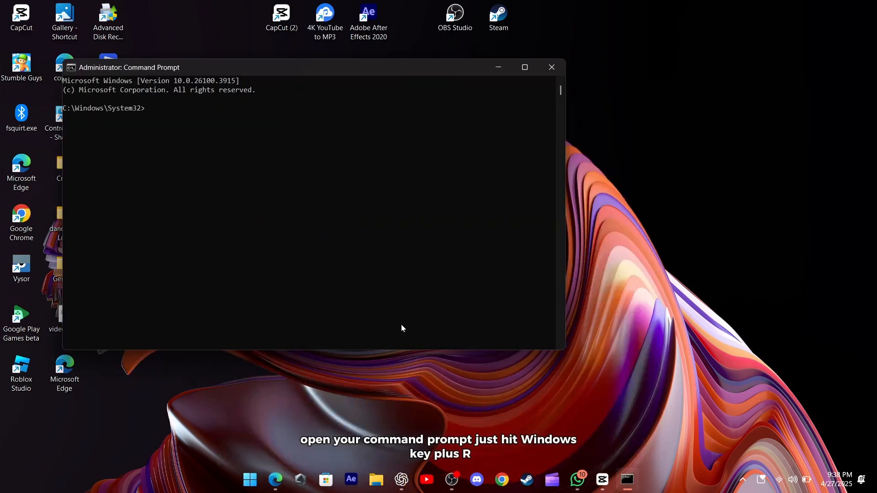
# - Run ipconfig /release, ipconfig /renew and ipconfig /flushdns
pyautogui.write('ipconfig /release')
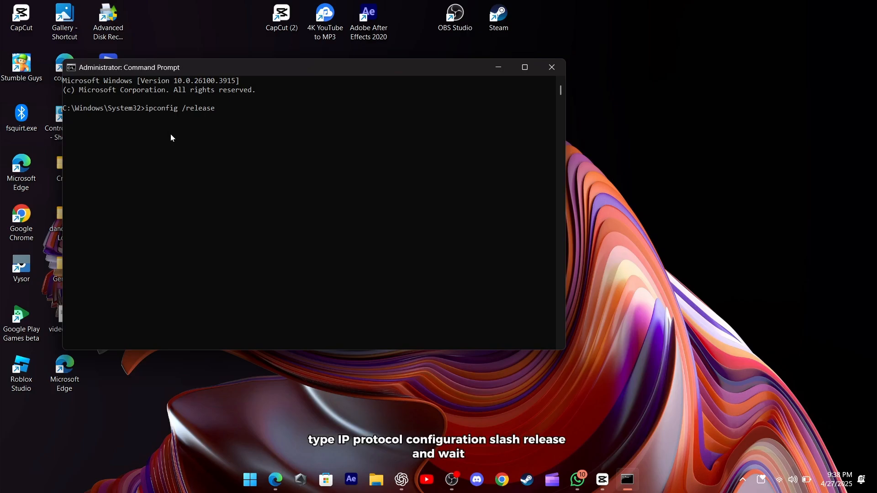
pyautogui.moveTo(259, 113)
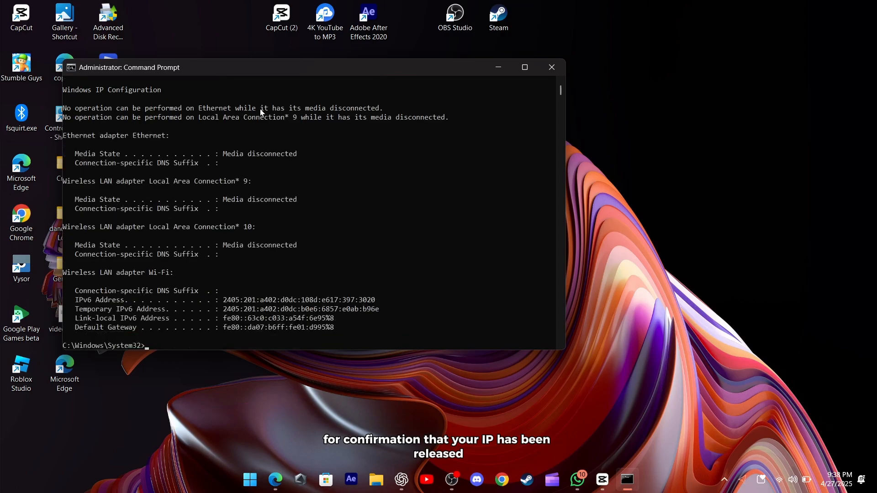
pyautogui.write('ipconfig /renew')
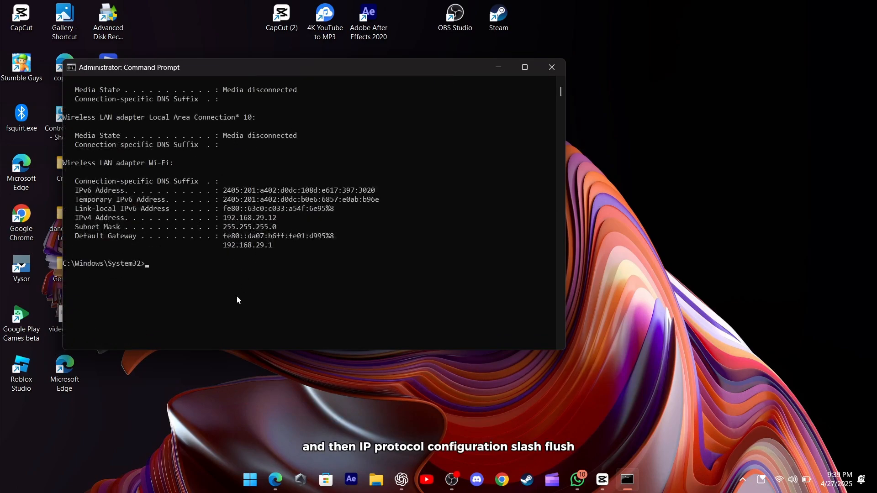
pyautogui.write('ipconfig /flushdns')
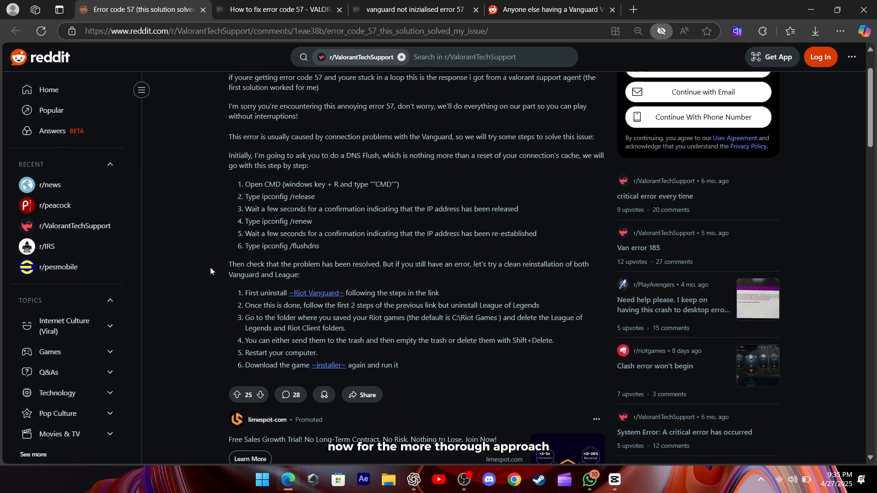
# - Review the clean reinstall steps for Riot Vanguard and League, then move to the Van 57 thread
pyautogui.scroll(-3)
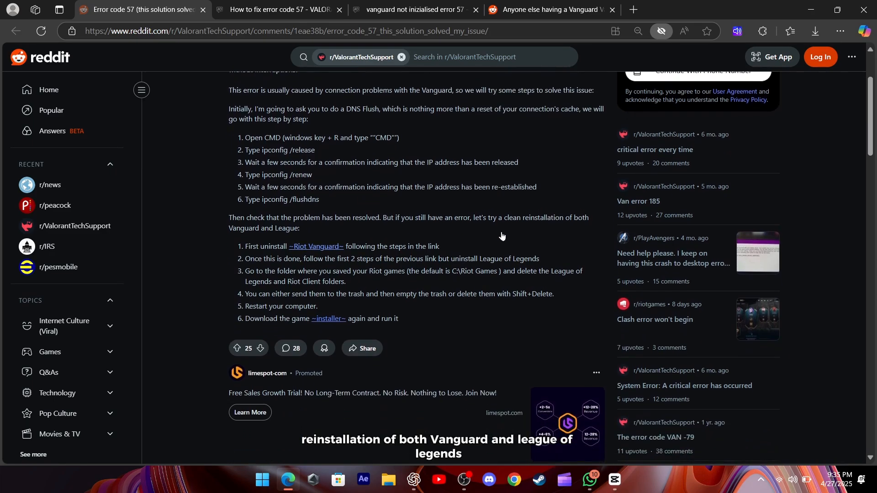
pyautogui.doubleClick(408, 217)
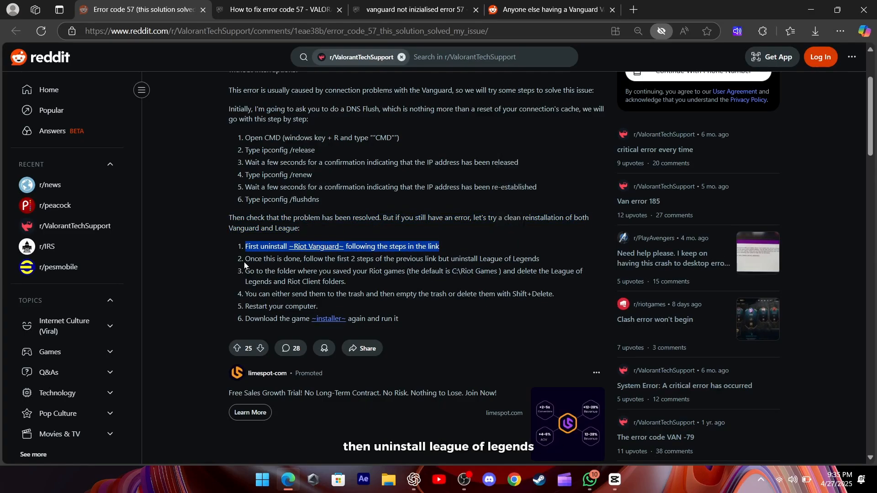
pyautogui.moveTo(245, 258); pyautogui.dragTo(539, 259)
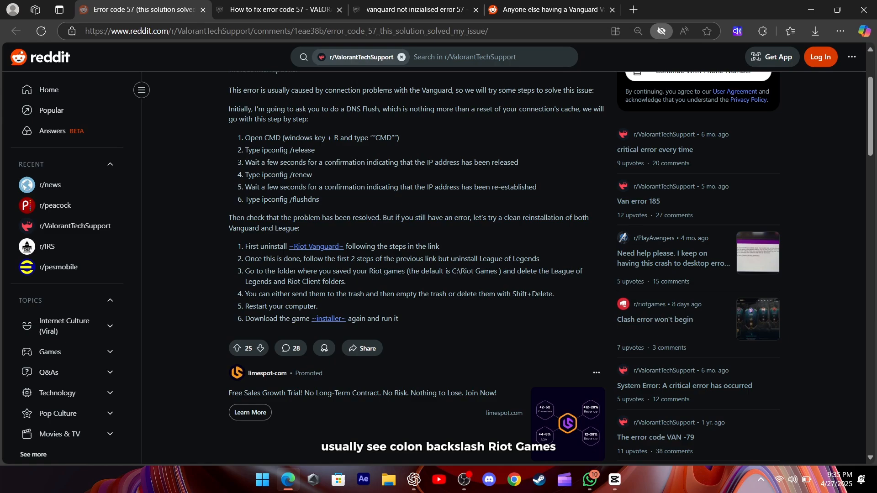
pyautogui.moveTo(408, 272); pyautogui.dragTo(345, 281)
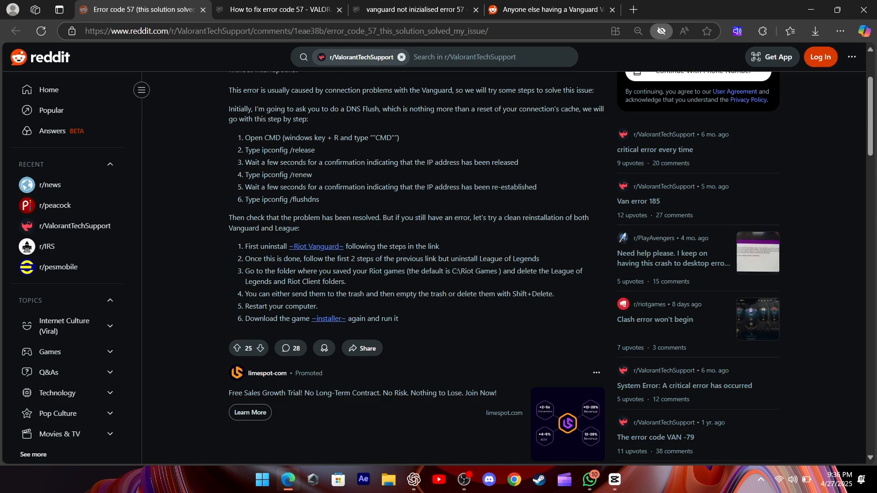
pyautogui.doubleClick(280, 306)
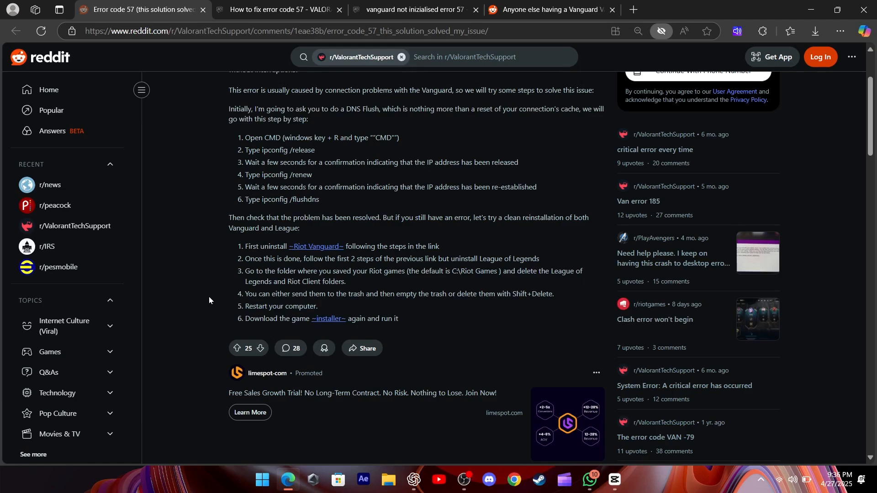
pyautogui.click(546, 9)
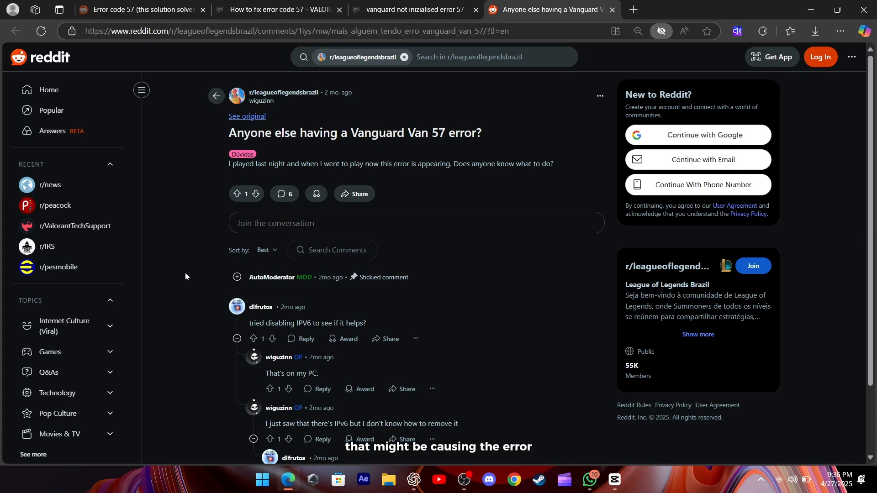
# - Read the disable-IPv6 comment and navigate Control Panel to the Network and Sharing Center
pyautogui.scroll(-3)
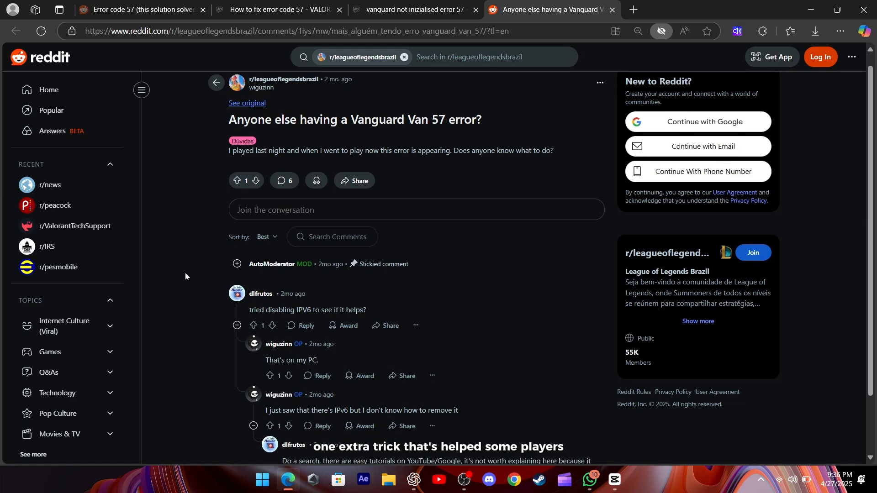
pyautogui.scroll(-3)
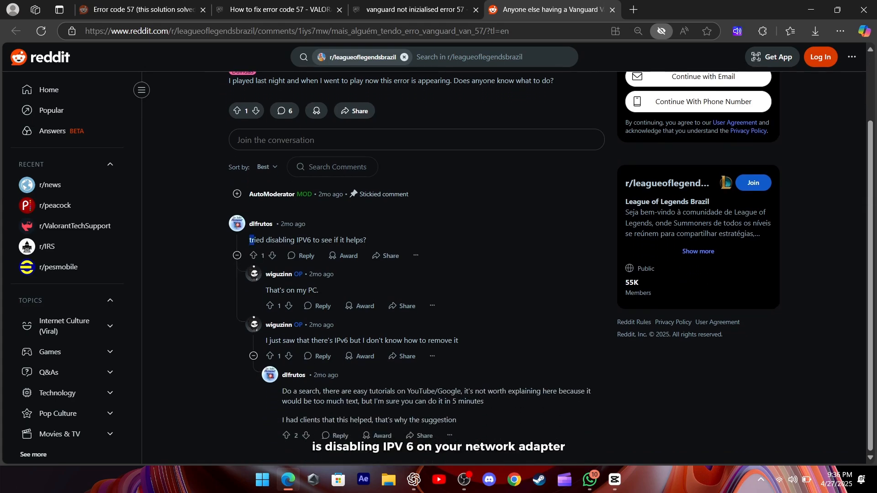
pyautogui.moveTo(248, 240); pyautogui.dragTo(367, 240)
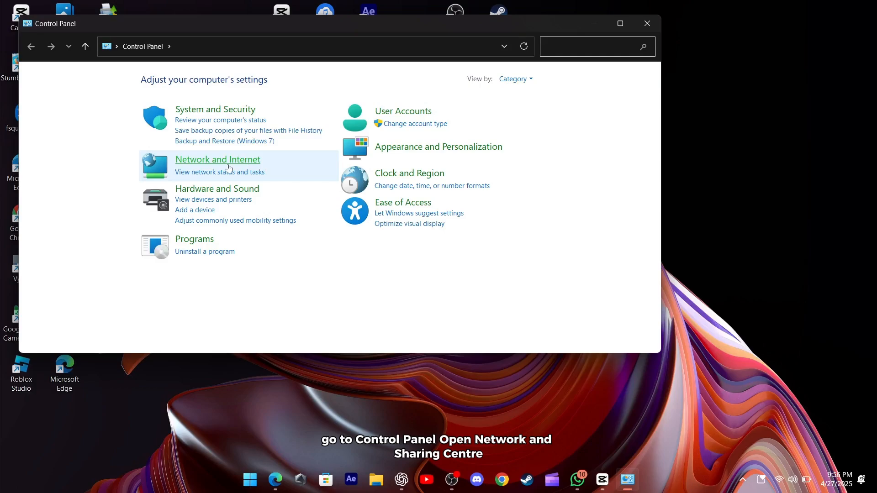
pyautogui.click(217, 159)
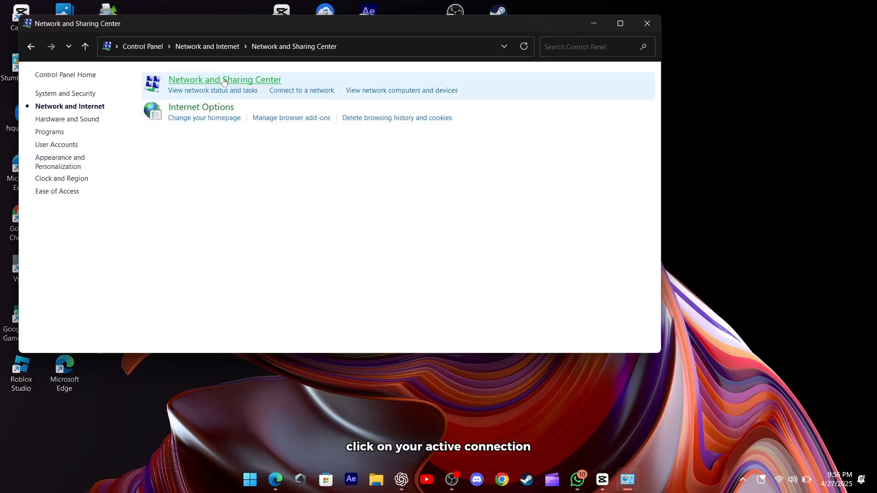
pyautogui.click(225, 80)
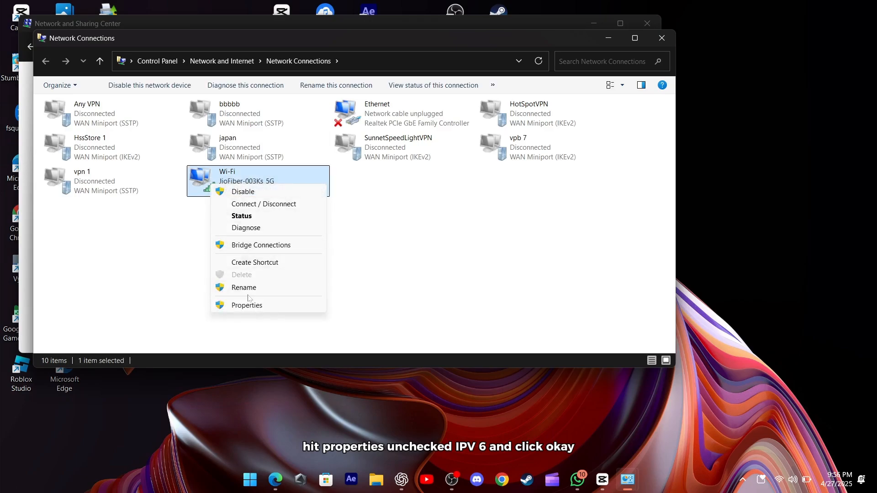
# - Uncheck Internet Protocol Version 6 (TCP/IPv6) in Wi-Fi Properties and confirm with OK
pyautogui.click(245, 305)
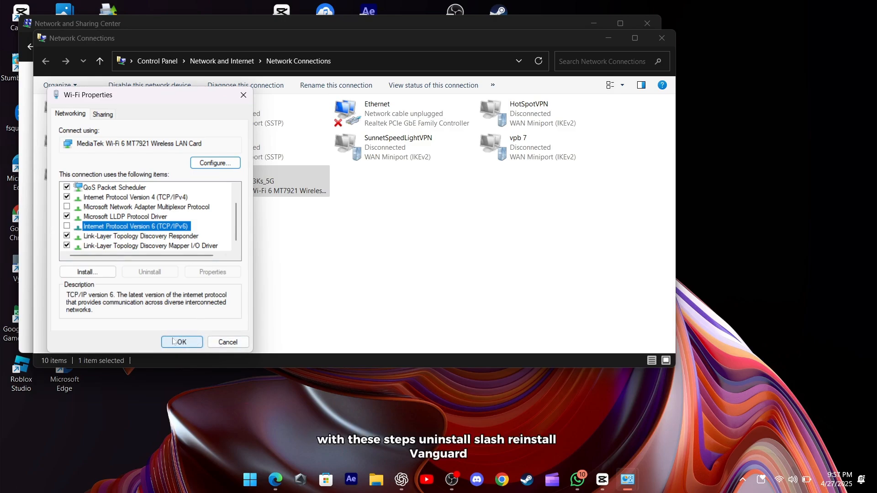
pyautogui.click(181, 342)
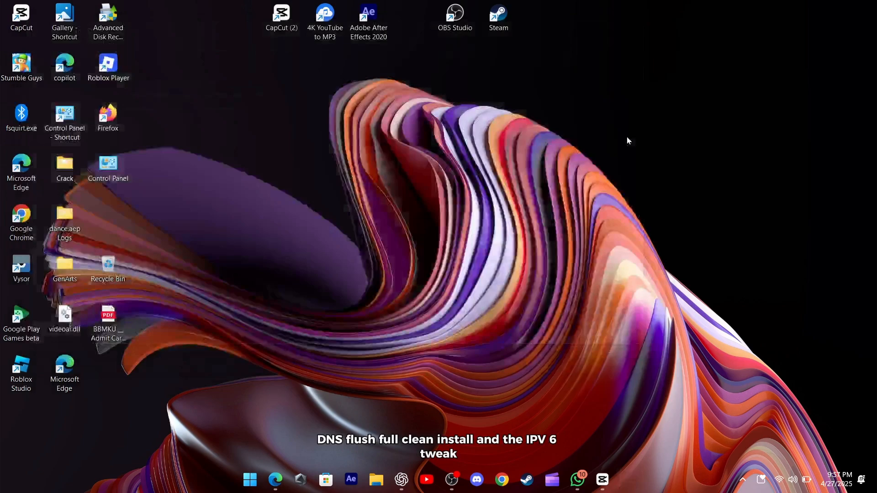